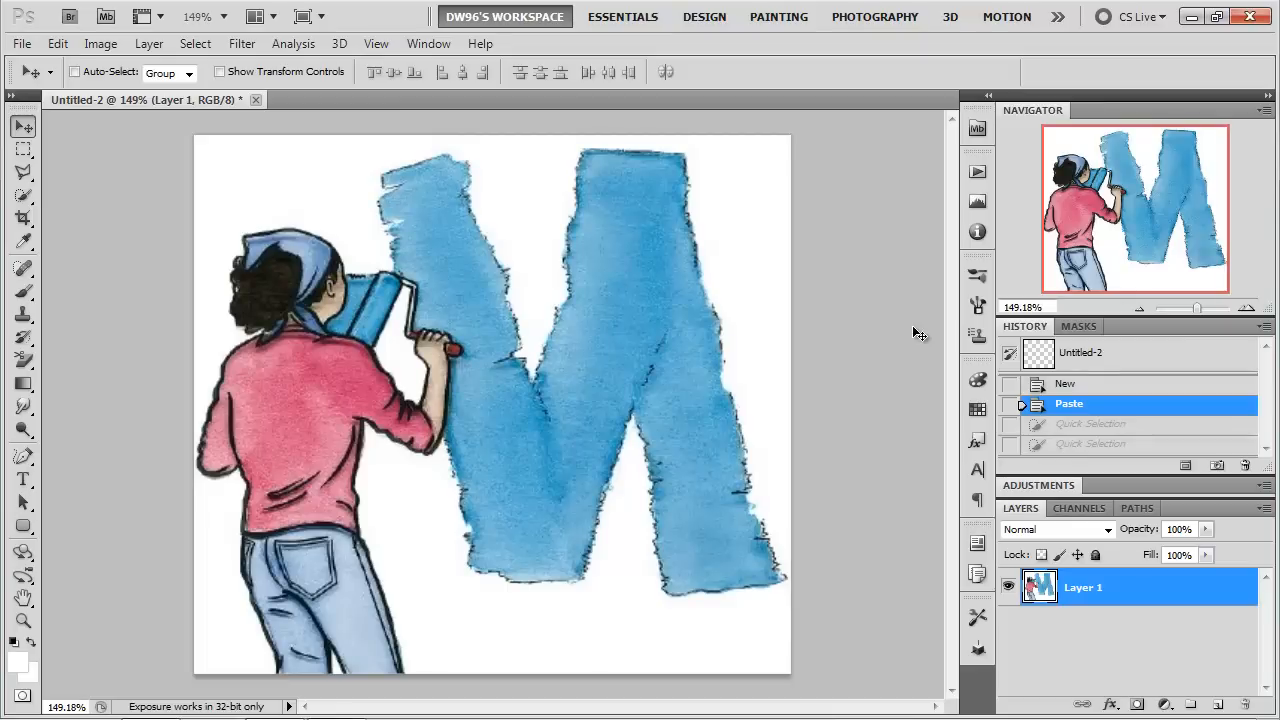
mouse_move(917, 333)
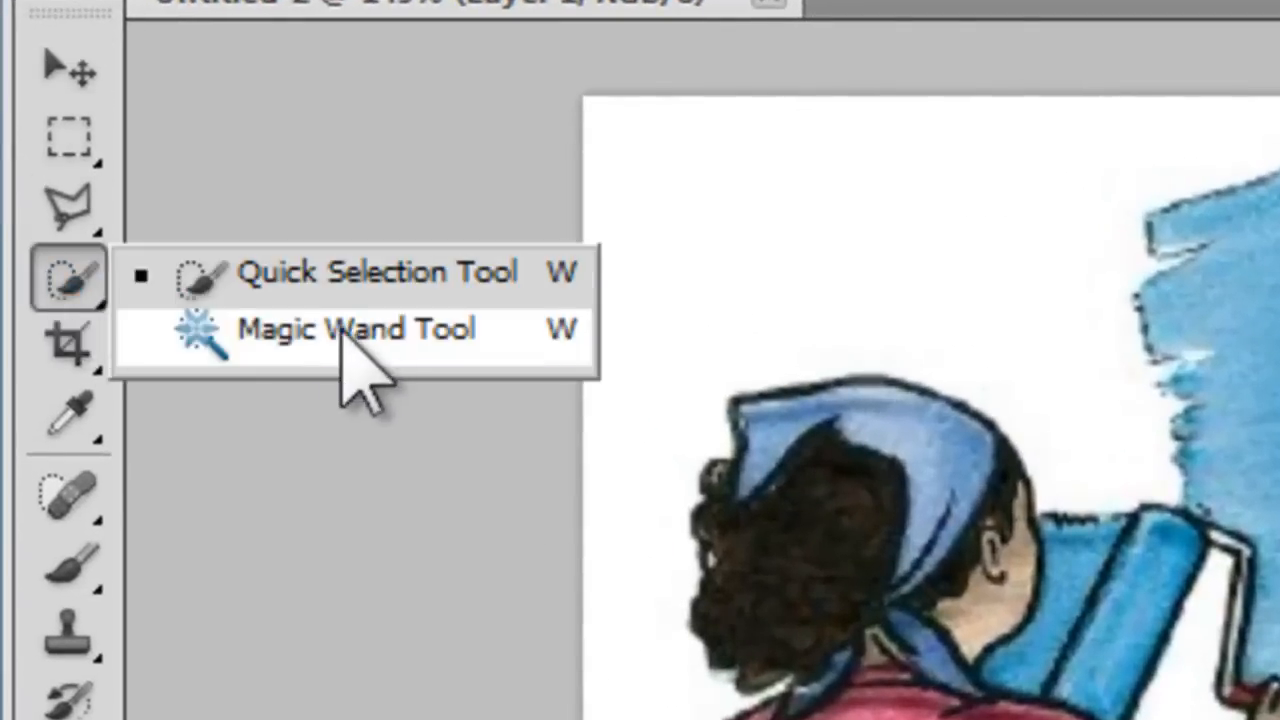
mouse_move(480, 330)
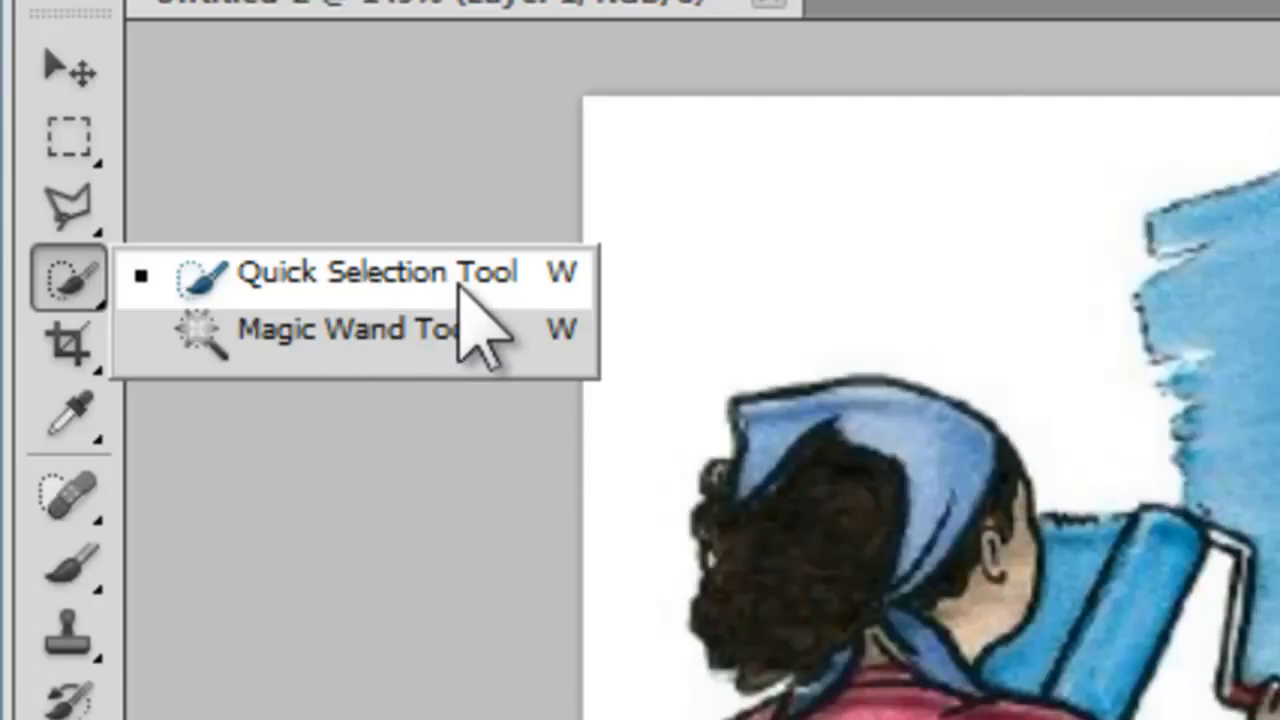
- Choose the Quick Selection Tool from the Tools panel flyout
left_click(350, 273)
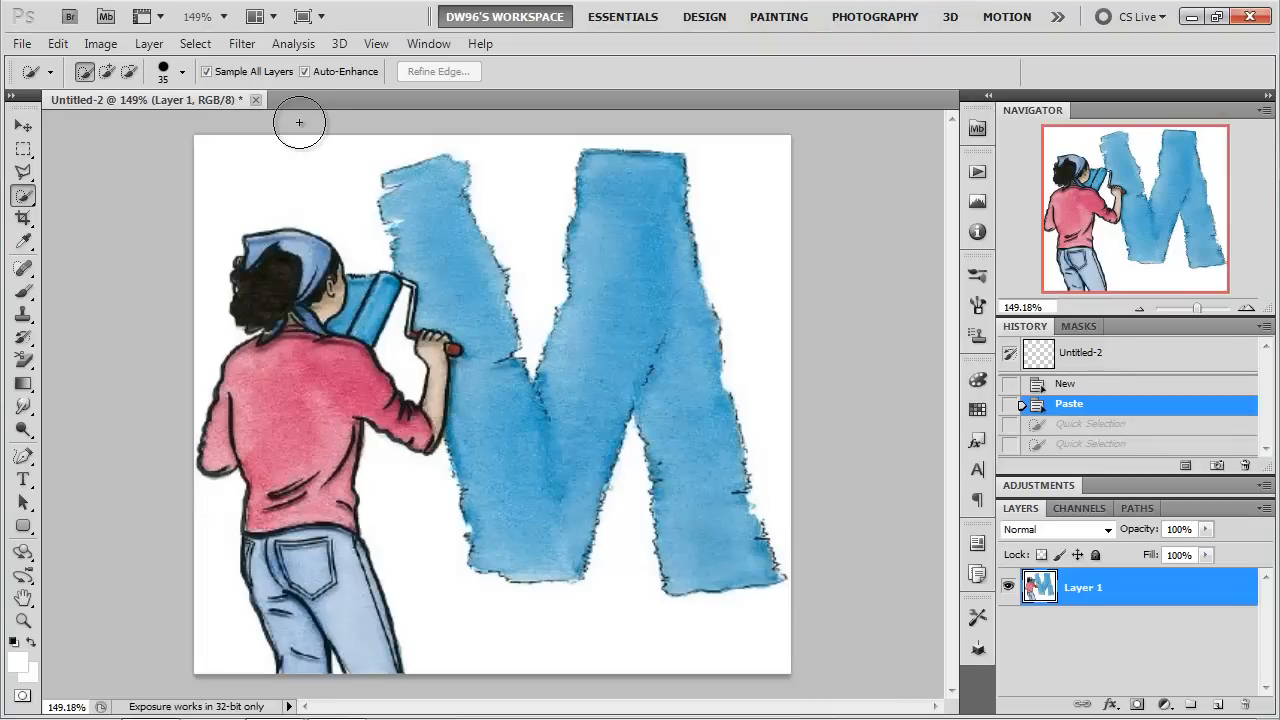
mouse_move(262, 178)
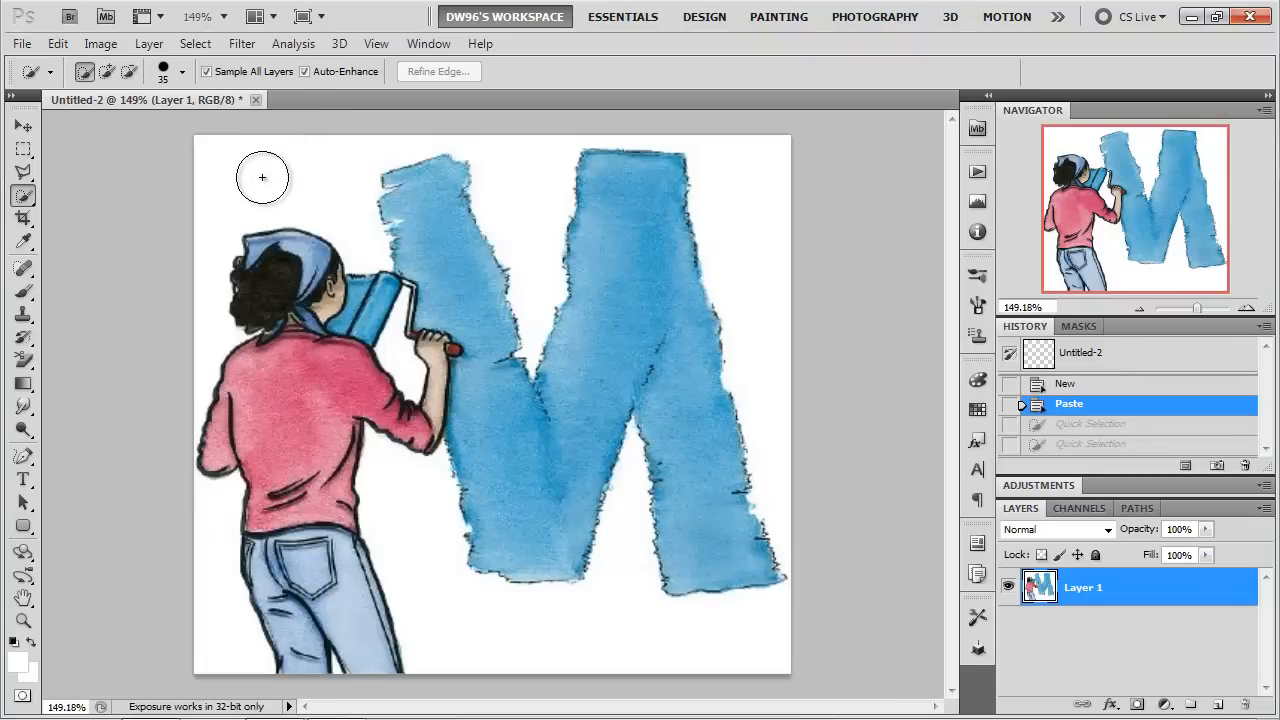